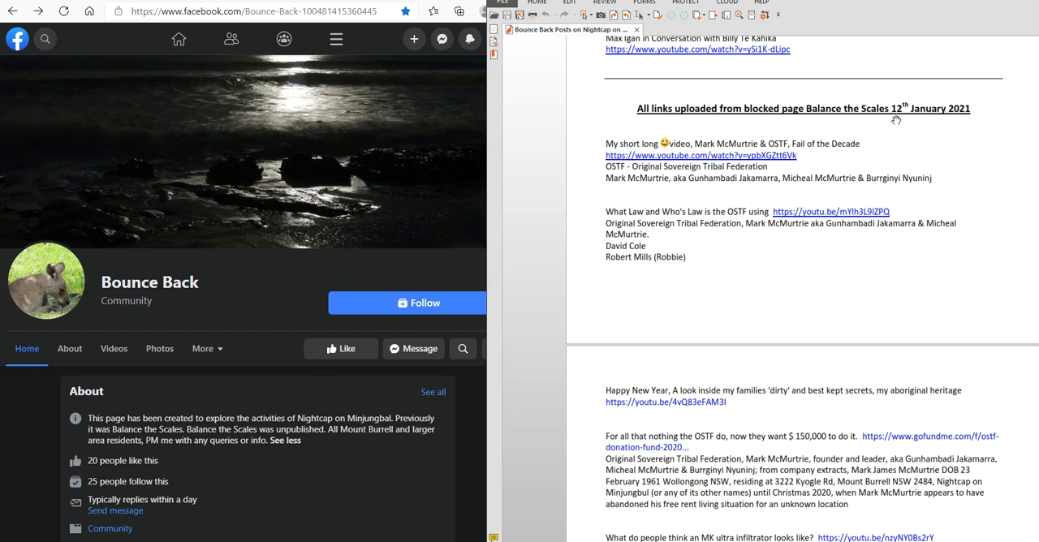
{"action": "mouse_move", "coordinate": [899, 120]}
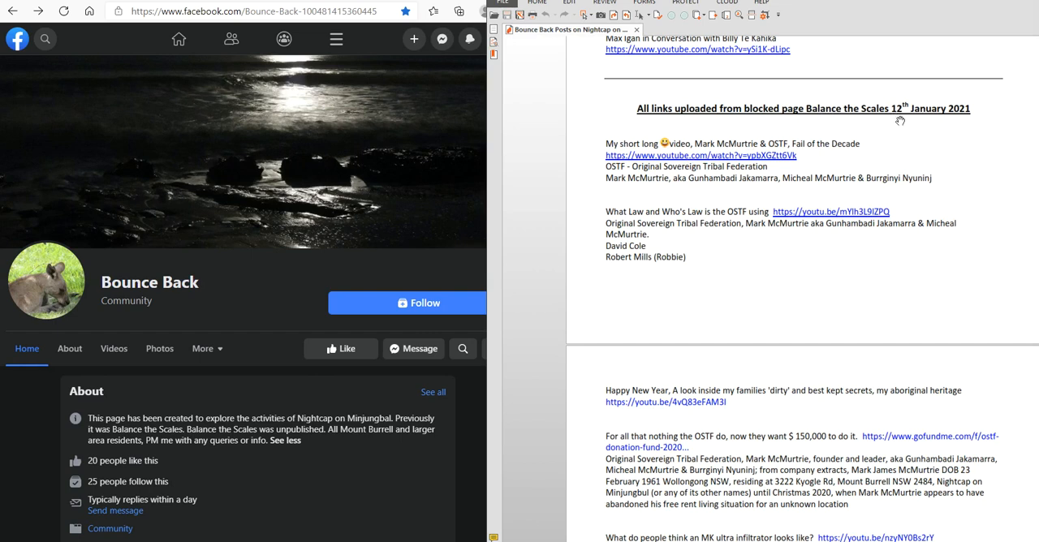
{"action": "mouse_move", "coordinate": [871, 166]}
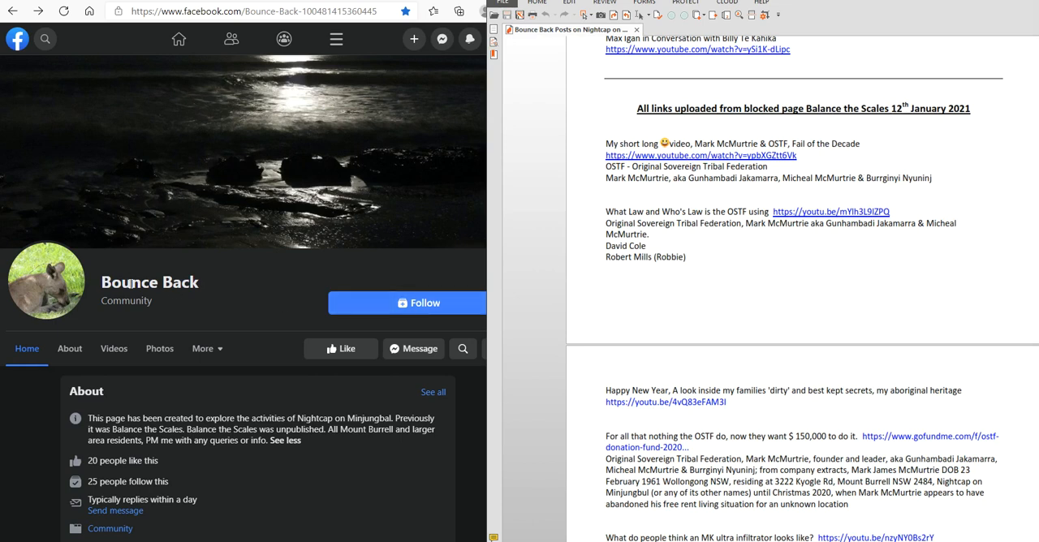
{"action": "mouse_move", "coordinate": [165, 302]}
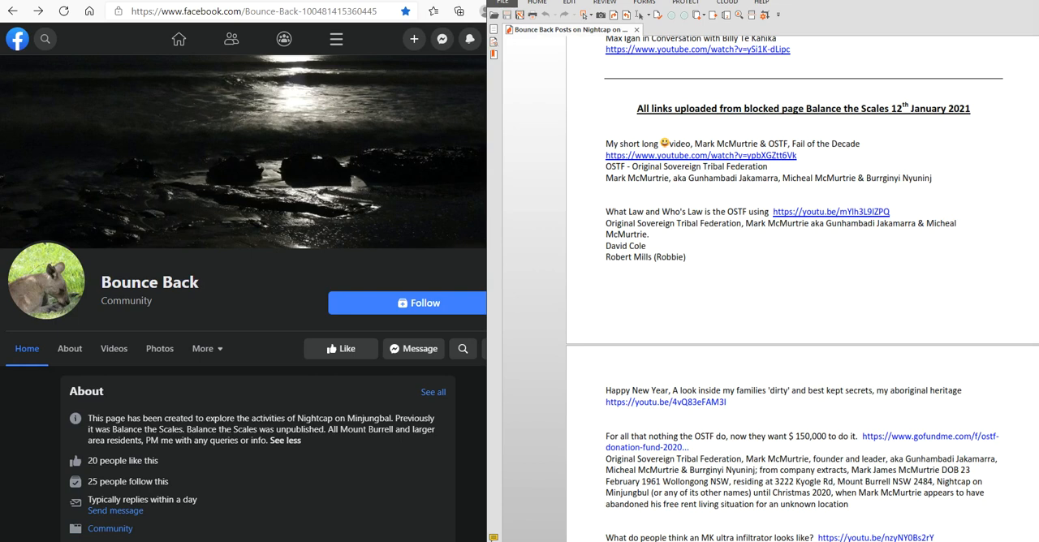
{"action": "mouse_move", "coordinate": [52, 497]}
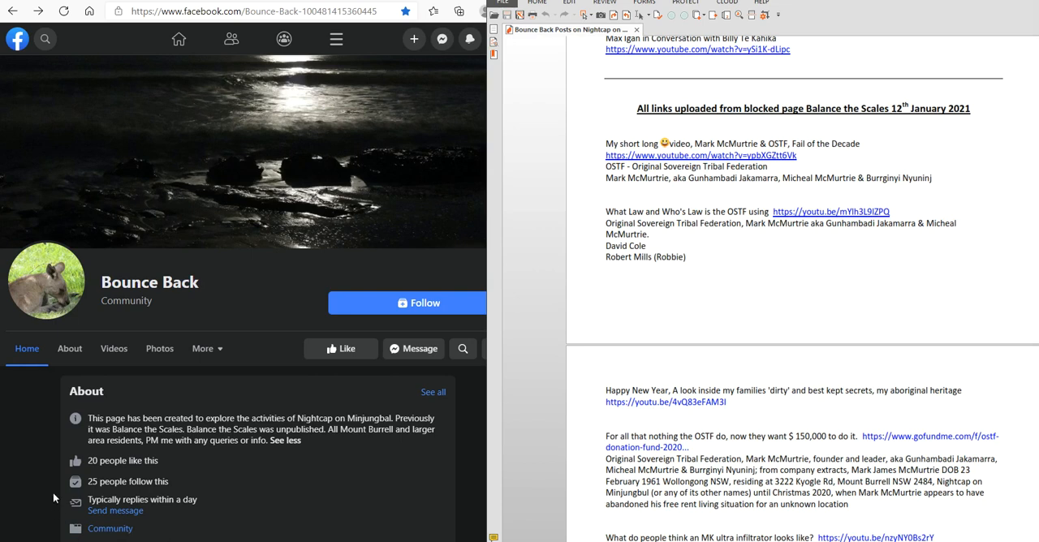
{"action": "mouse_move", "coordinate": [104, 473]}
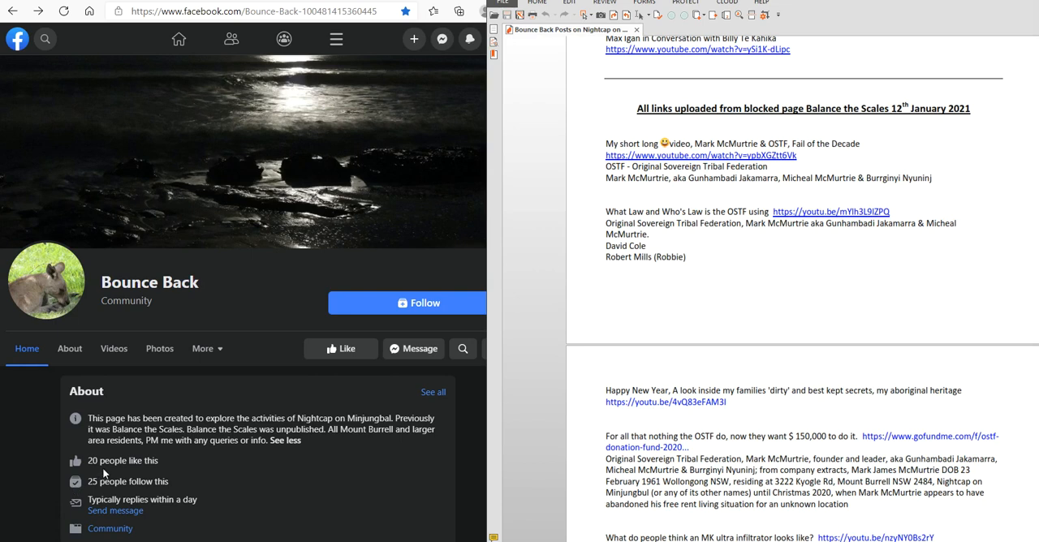
{"action": "mouse_move", "coordinate": [117, 494]}
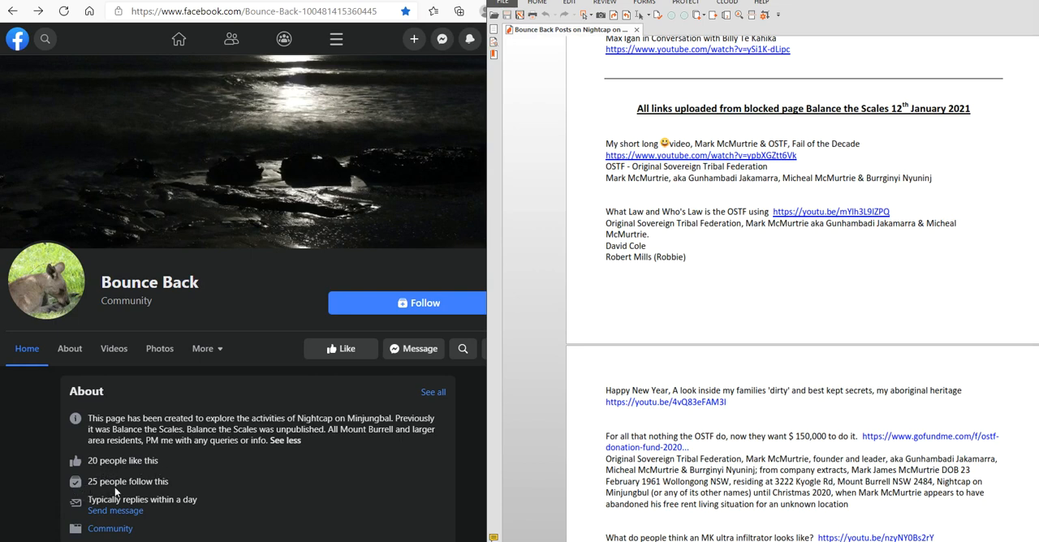
{"action": "mouse_move", "coordinate": [169, 497]}
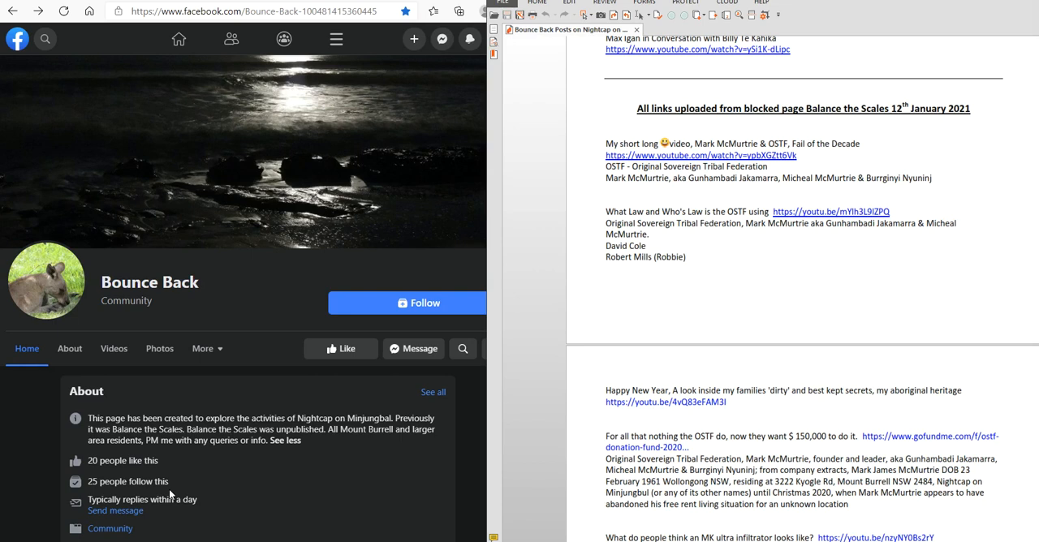
{"action": "mouse_move", "coordinate": [567, 294]}
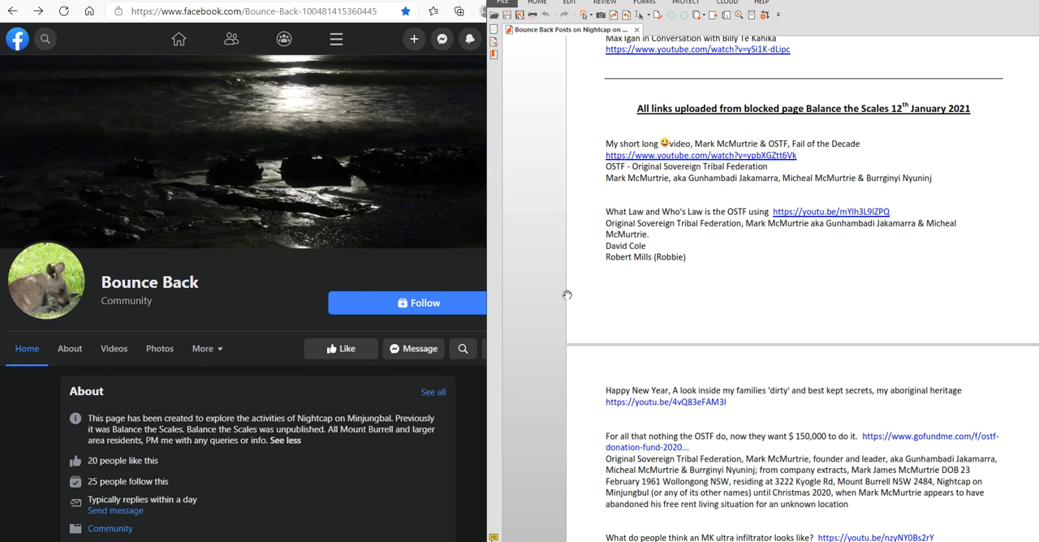
{"action": "mouse_move", "coordinate": [539, 244]}
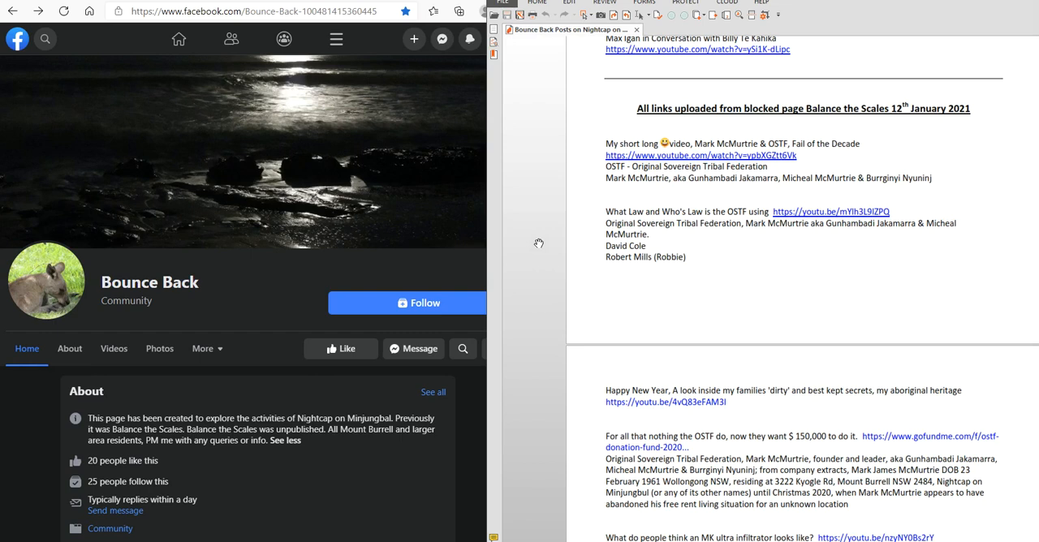
{"action": "mouse_move", "coordinate": [215, 483]}
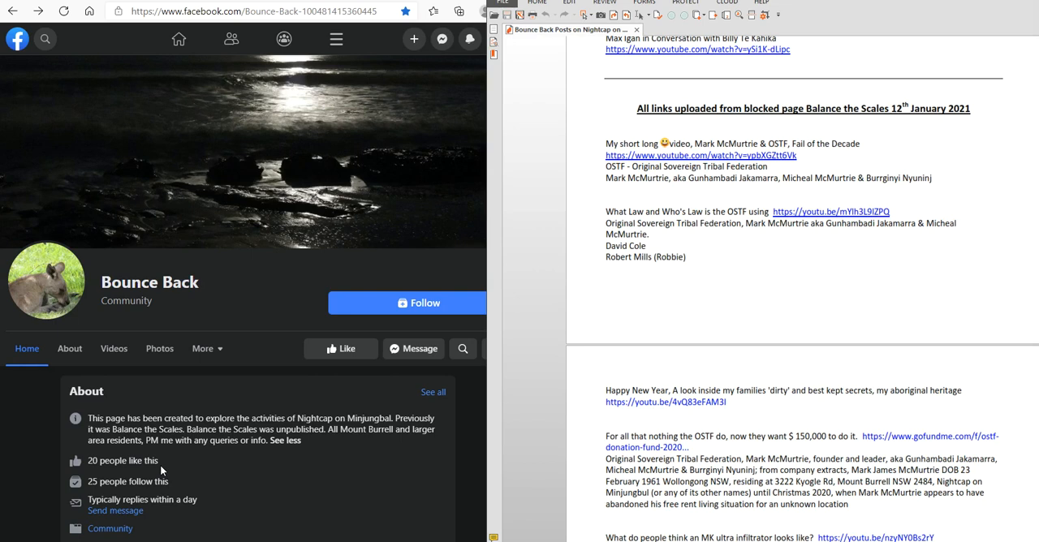
{"action": "mouse_move", "coordinate": [178, 490]}
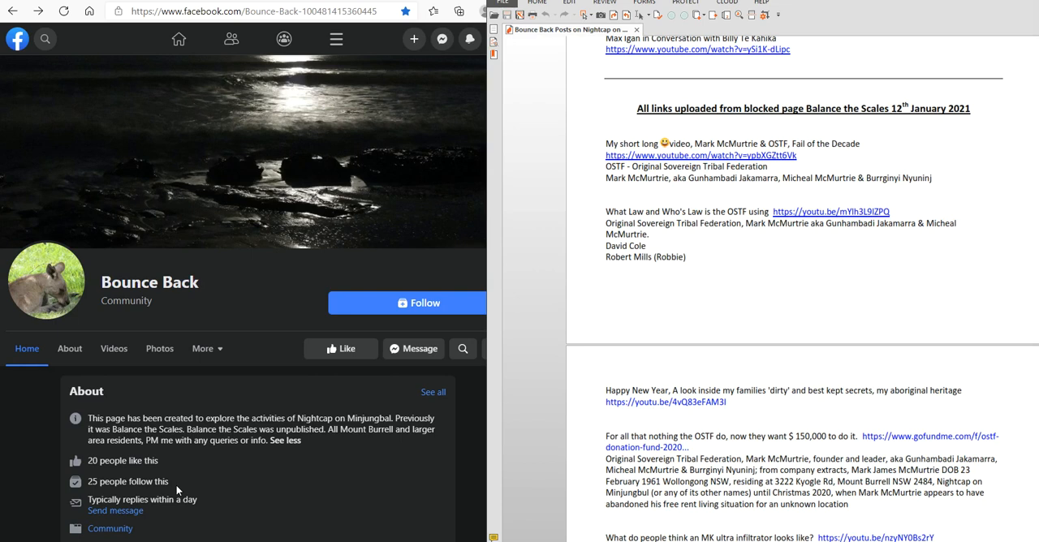
{"action": "mouse_move", "coordinate": [181, 486]}
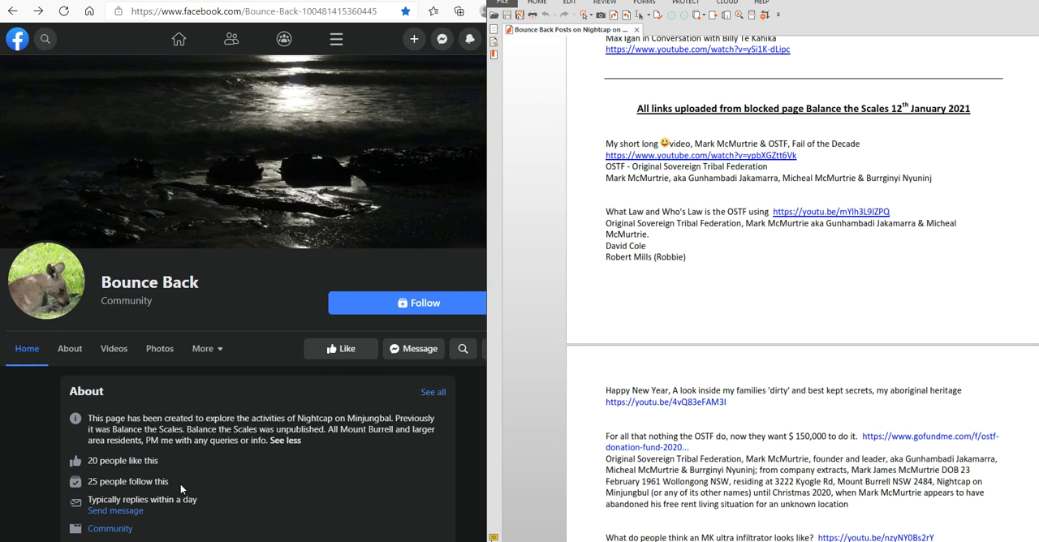
{"action": "mouse_move", "coordinate": [626, 305]}
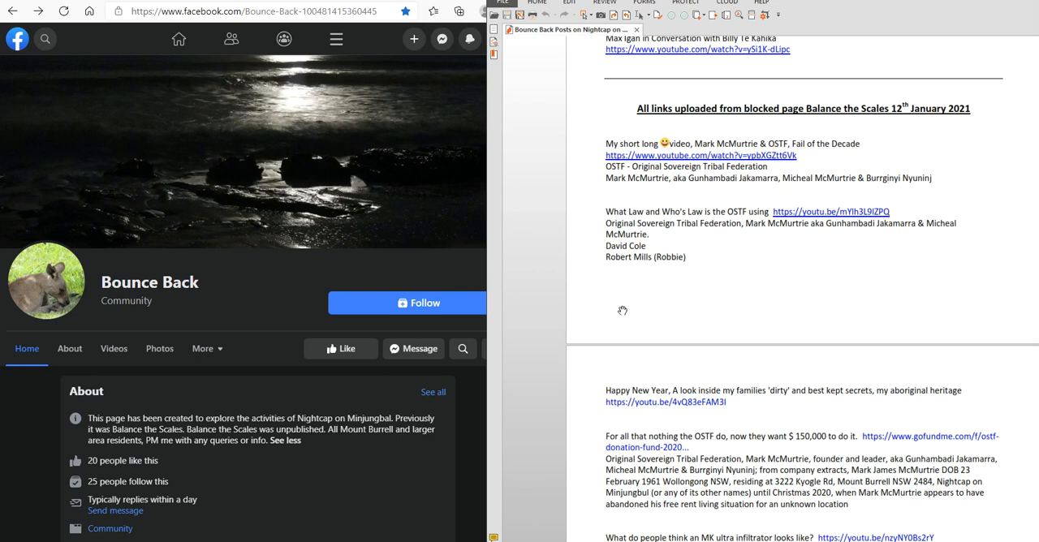
{"action": "mouse_move", "coordinate": [254, 207]}
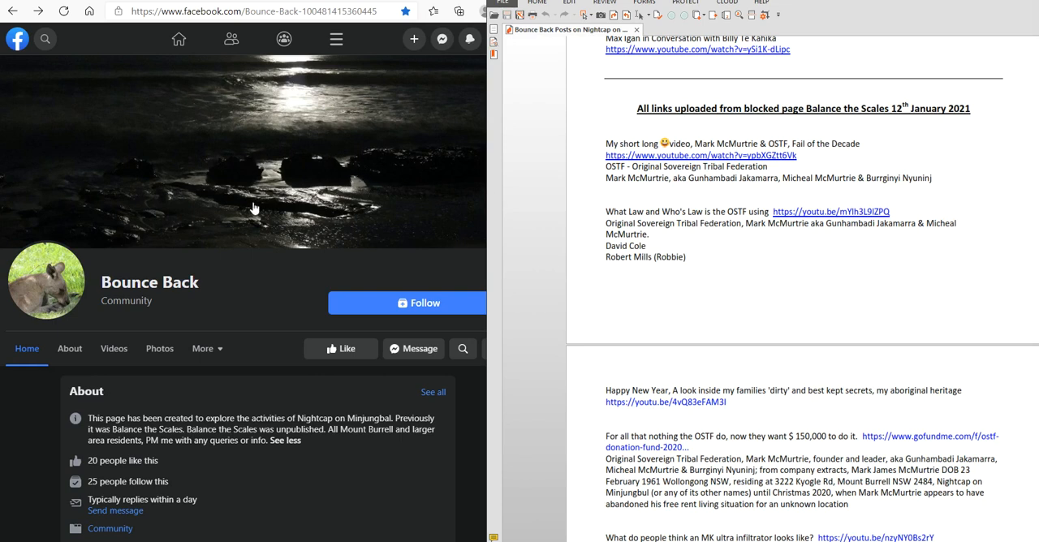
{"action": "mouse_move", "coordinate": [300, 471]}
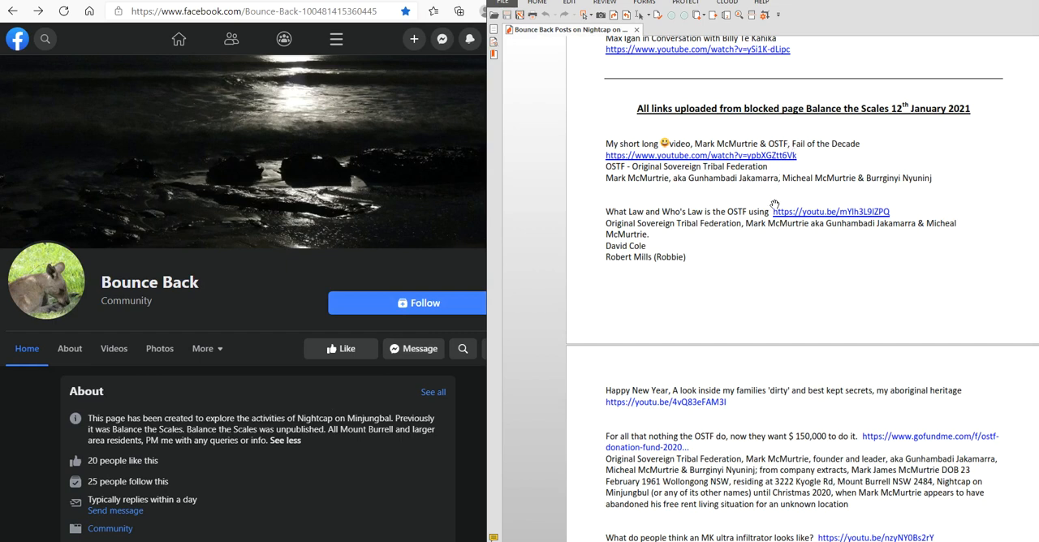
{"action": "mouse_move", "coordinate": [753, 201]}
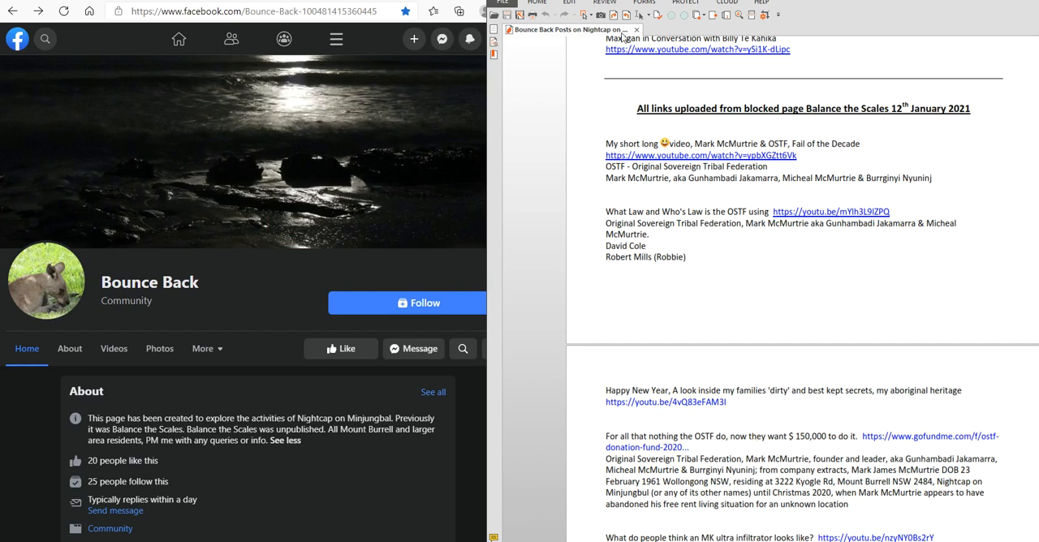
{"action": "mouse_move", "coordinate": [636, 119]}
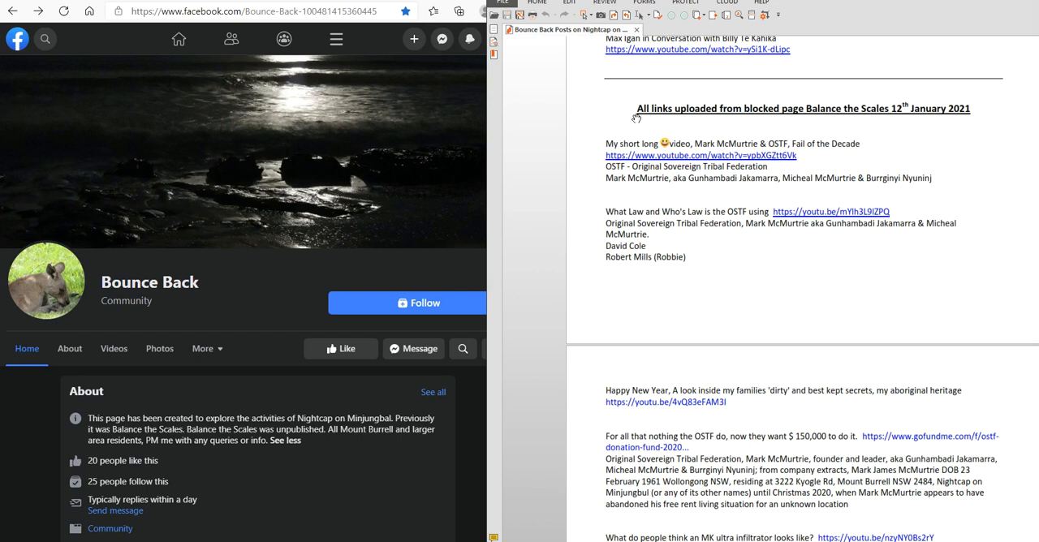
{"action": "mouse_move", "coordinate": [975, 117]}
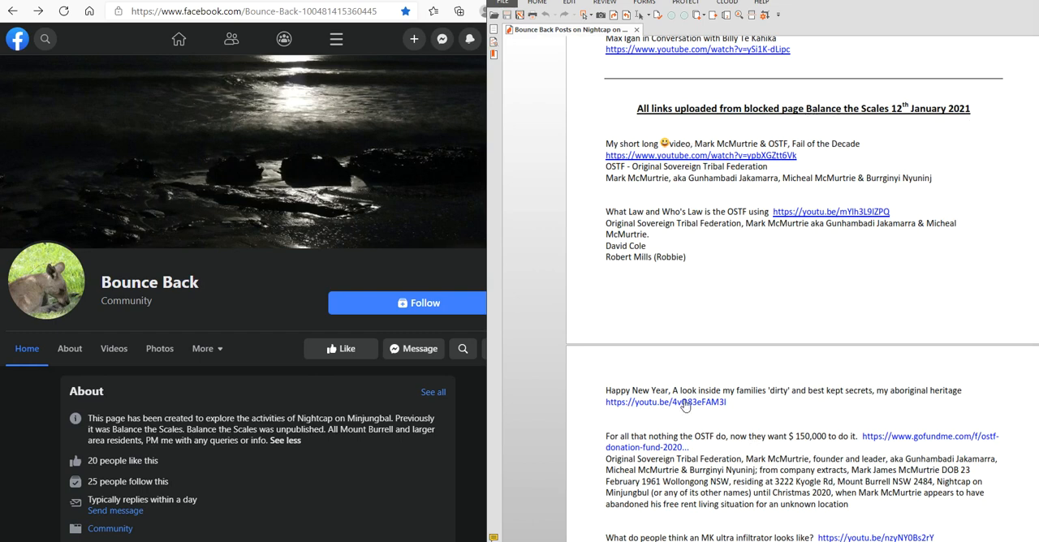
{"action": "mouse_move", "coordinate": [731, 484]}
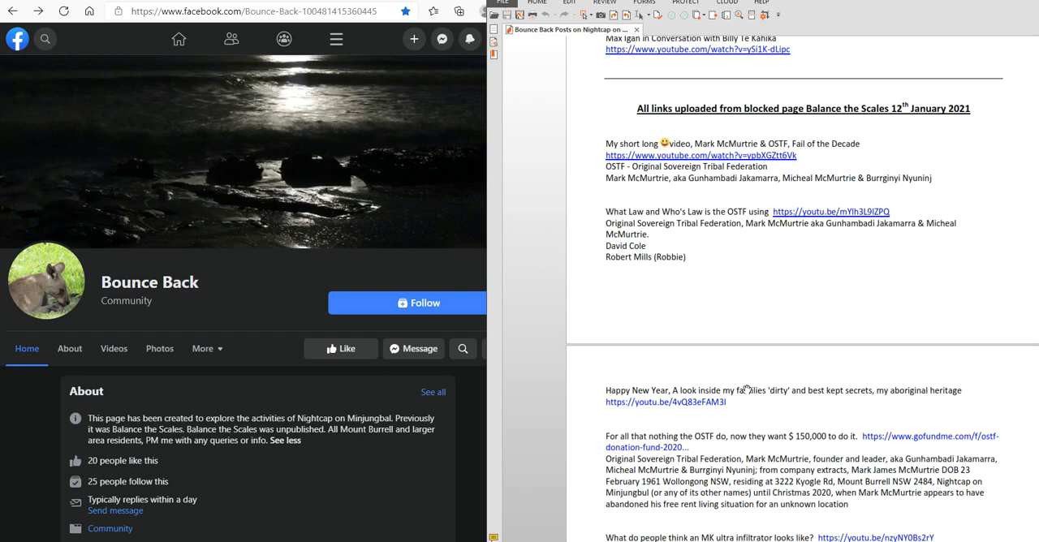
{"action": "scroll", "scroll_direction": "down", "scroll_amount": 3}
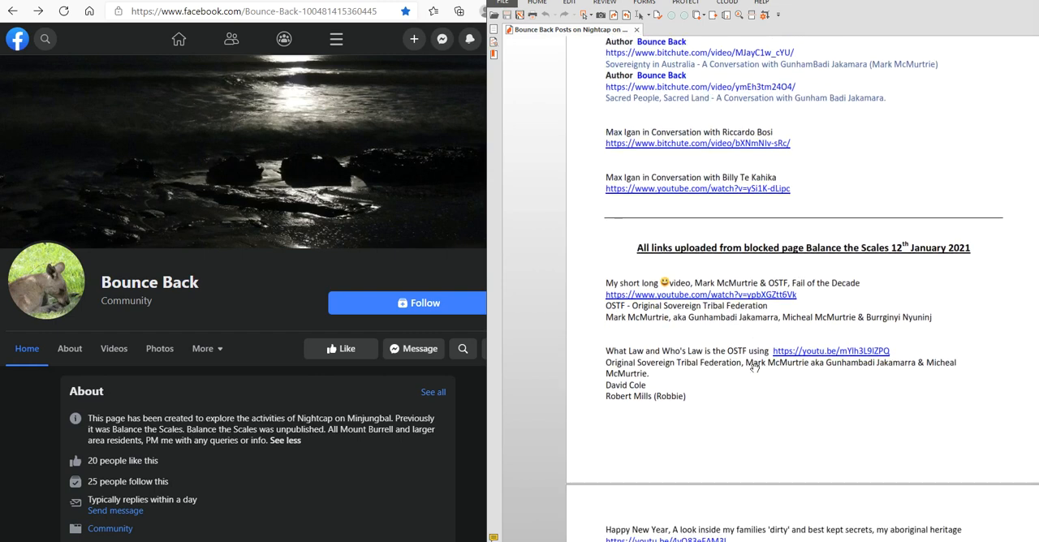
{"action": "scroll", "scroll_direction": "down", "scroll_amount": 3}
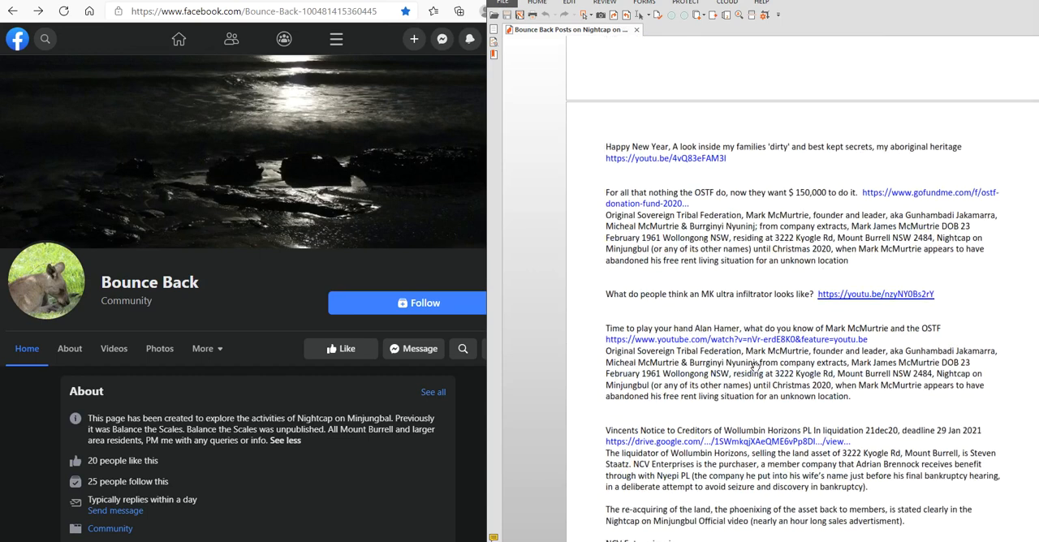
{"action": "scroll", "scroll_direction": "down", "scroll_amount": 3}
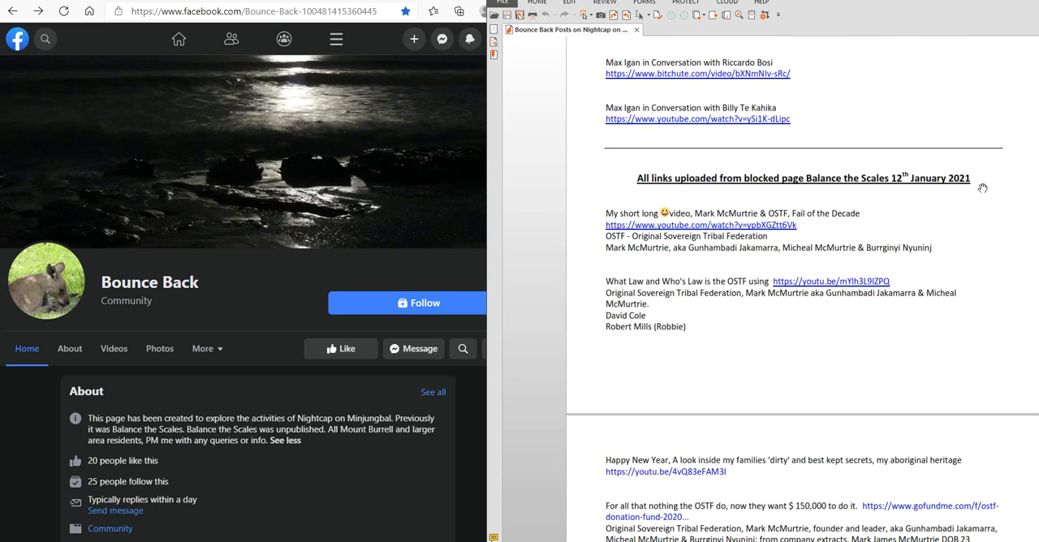
{"action": "mouse_move", "coordinate": [900, 187]}
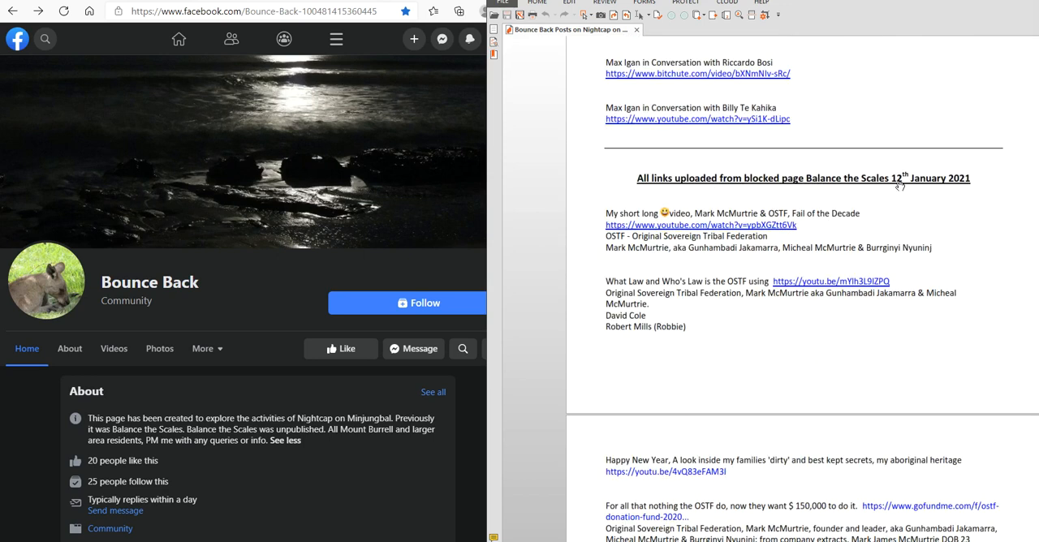
{"action": "scroll", "scroll_direction": "down", "scroll_amount": 3}
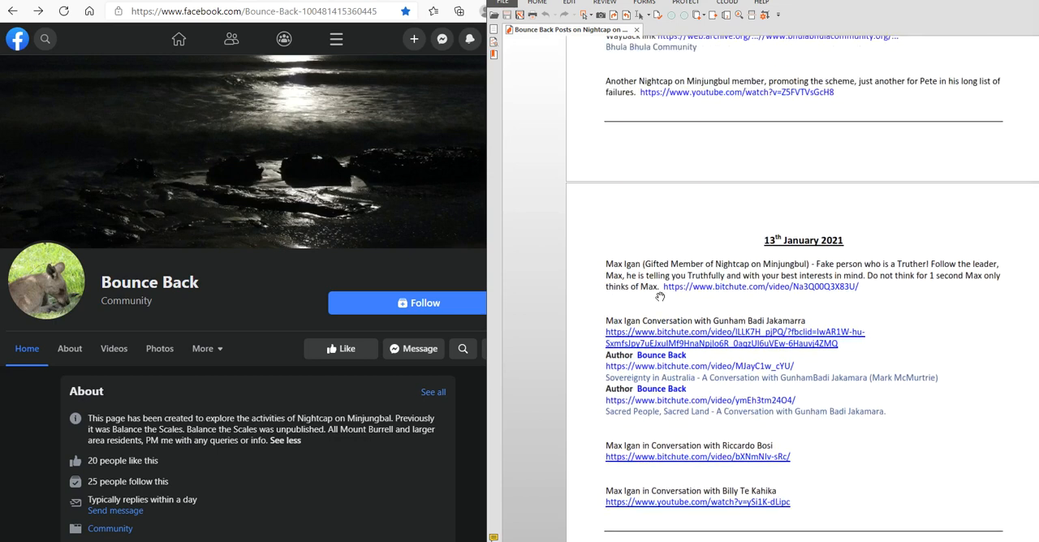
{"action": "scroll", "scroll_direction": "down", "scroll_amount": 3}
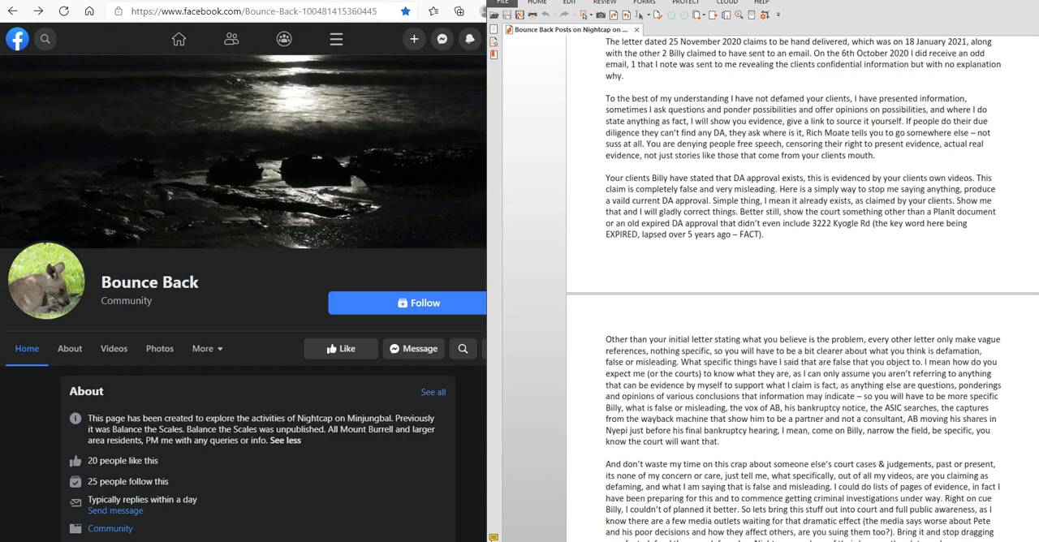
{"action": "scroll", "scroll_direction": "down", "scroll_amount": 3}
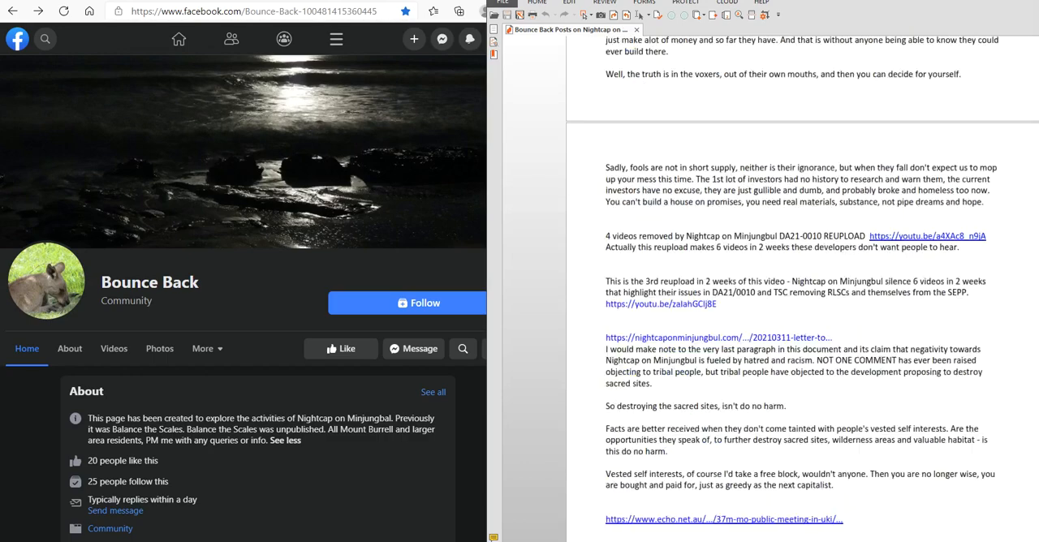
{"action": "scroll", "scroll_direction": "down", "scroll_amount": 3}
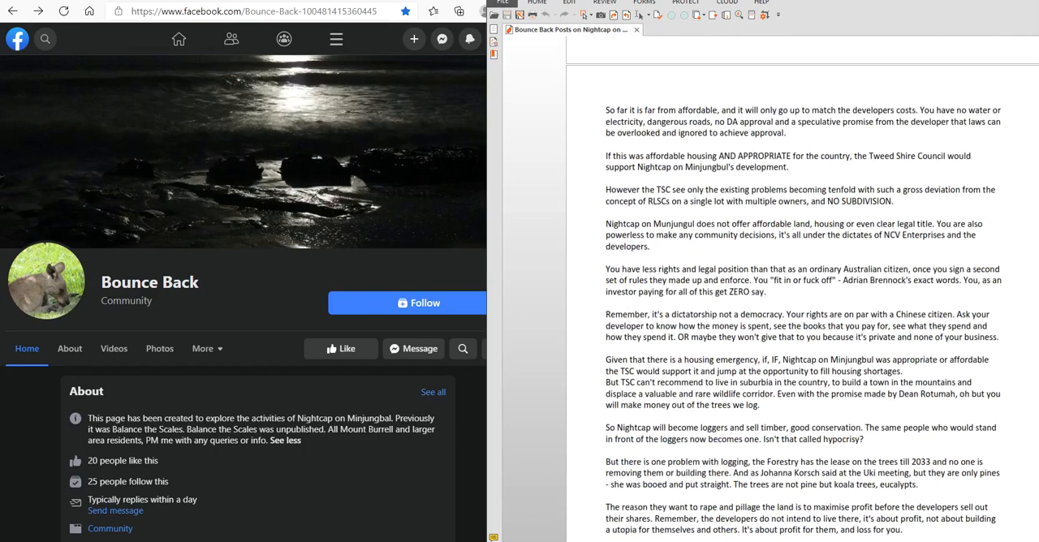
{"action": "scroll", "scroll_direction": "down", "scroll_amount": 3}
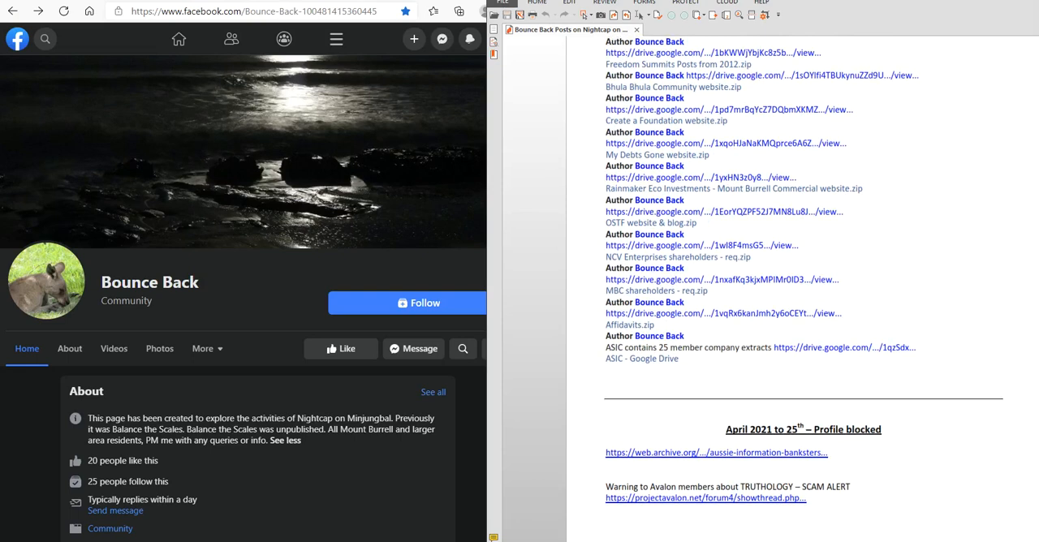
{"action": "scroll", "scroll_direction": "down", "scroll_amount": 3}
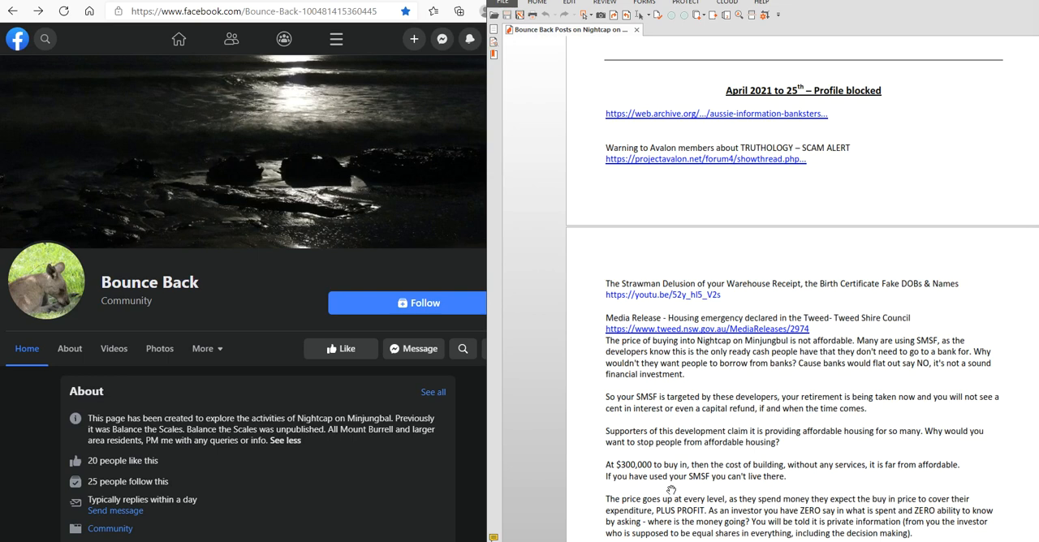
{"action": "mouse_move", "coordinate": [137, 334]}
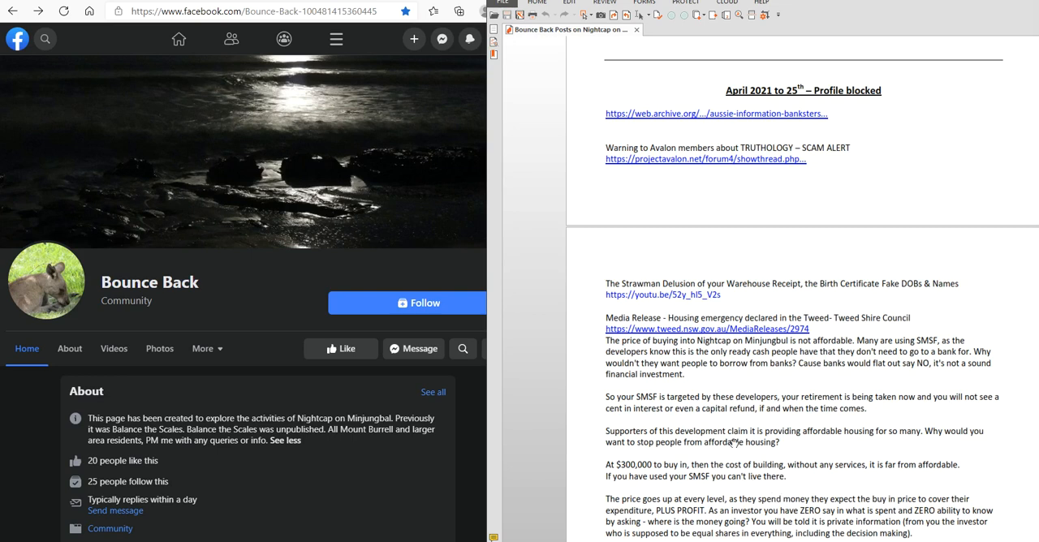
{"action": "scroll", "scroll_direction": "down", "scroll_amount": 3}
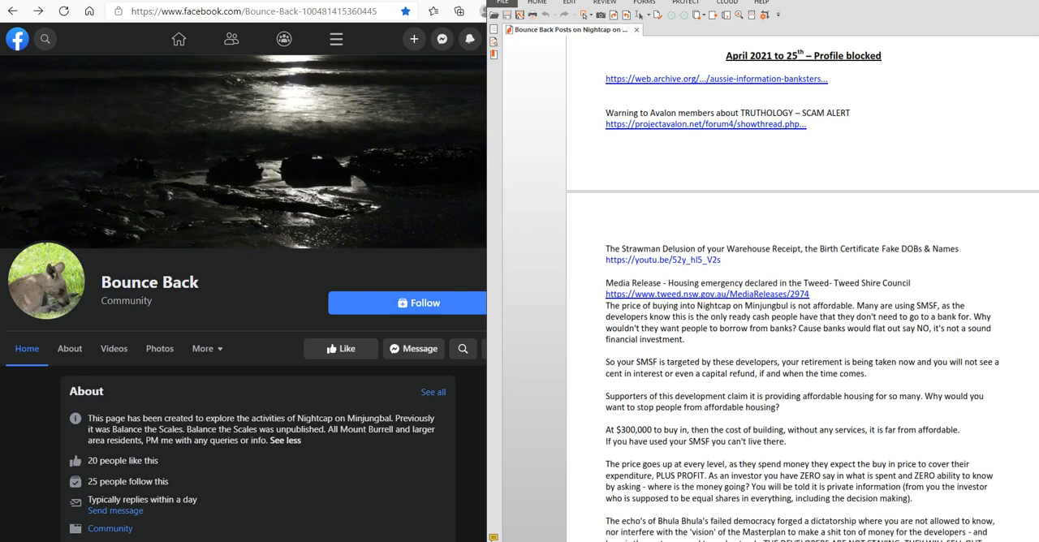
{"action": "scroll", "scroll_direction": "down", "scroll_amount": 3}
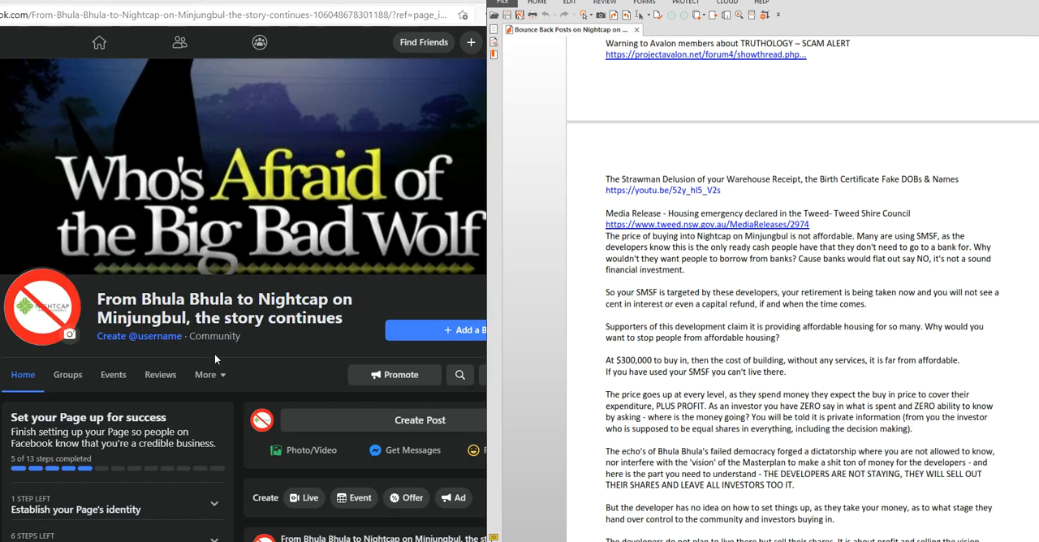
{"action": "scroll", "scroll_direction": "down", "scroll_amount": 3}
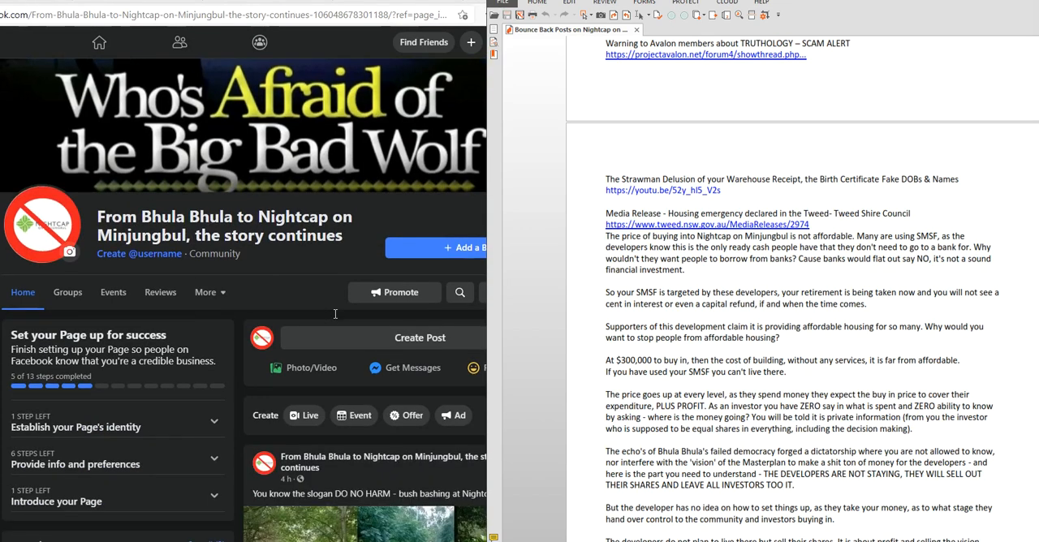
{"action": "scroll", "scroll_direction": "down", "scroll_amount": 3}
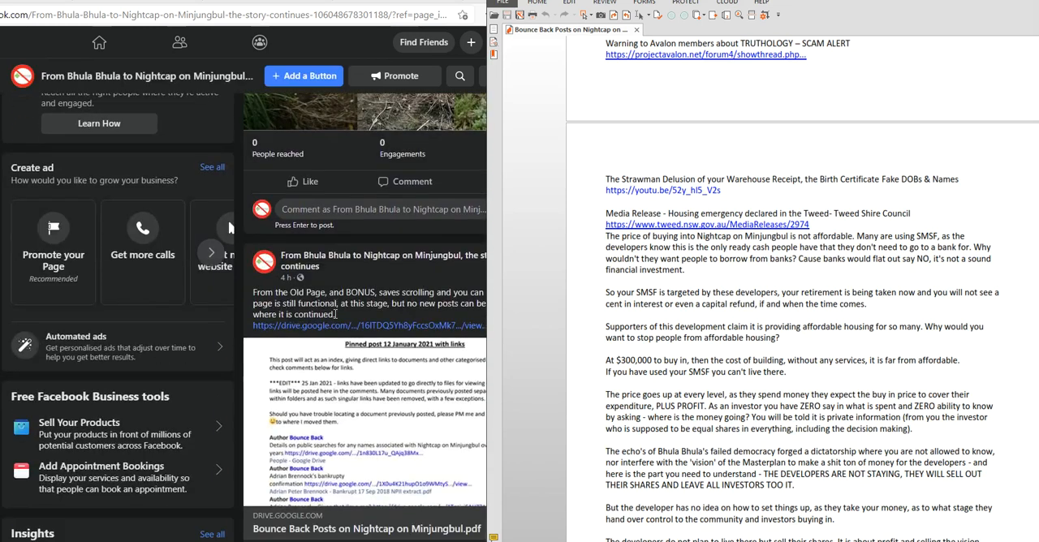
{"action": "scroll", "scroll_direction": "down", "scroll_amount": 3}
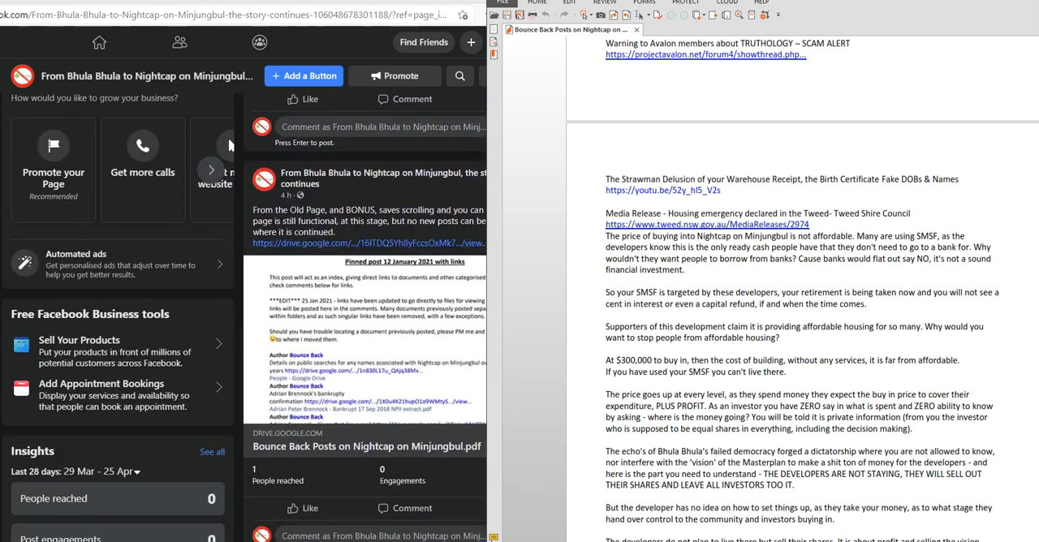
{"action": "mouse_move", "coordinate": [335, 357]}
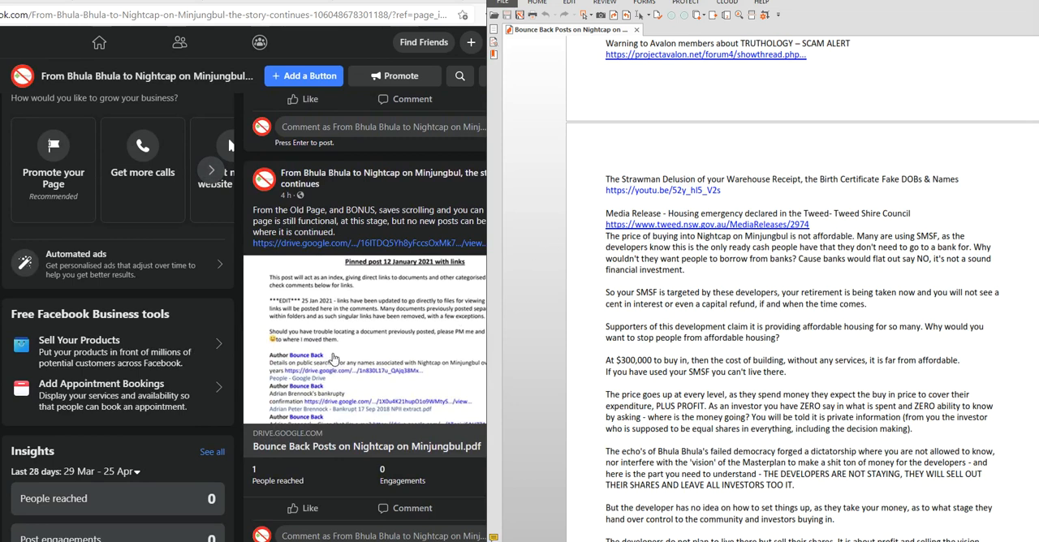
{"action": "scroll", "scroll_direction": "down", "scroll_amount": 3}
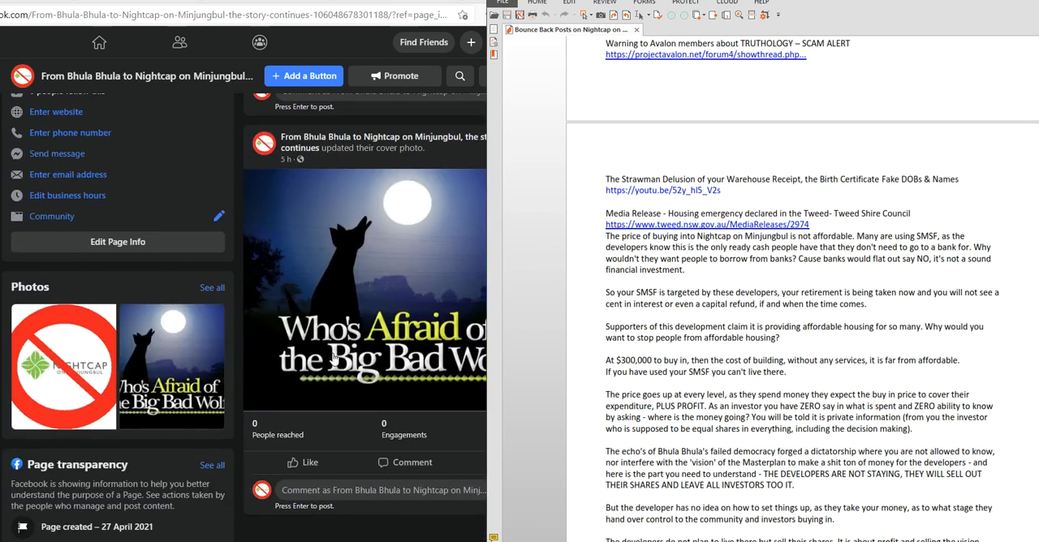
{"action": "mouse_move", "coordinate": [344, 286]}
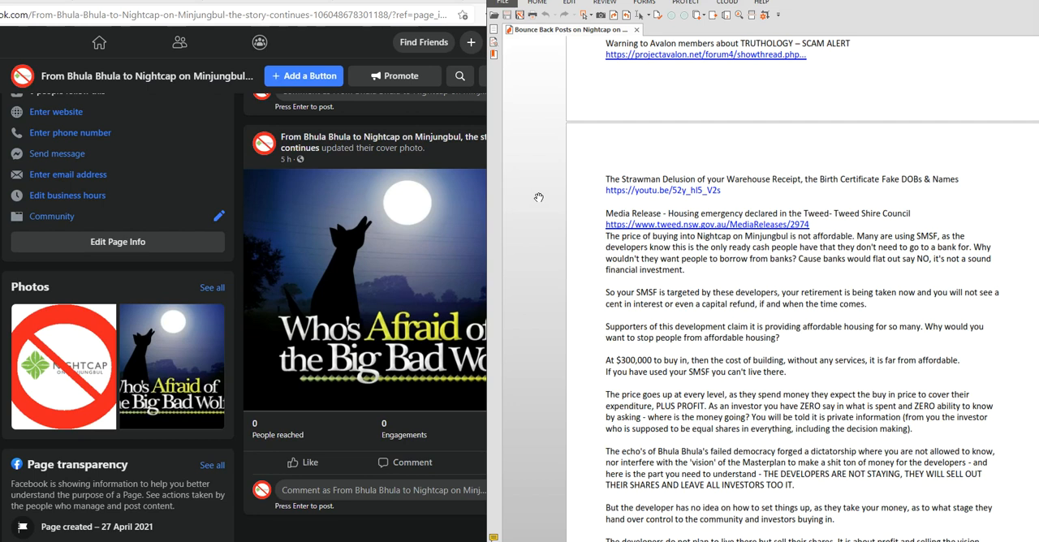
{"action": "mouse_move", "coordinate": [755, 214]}
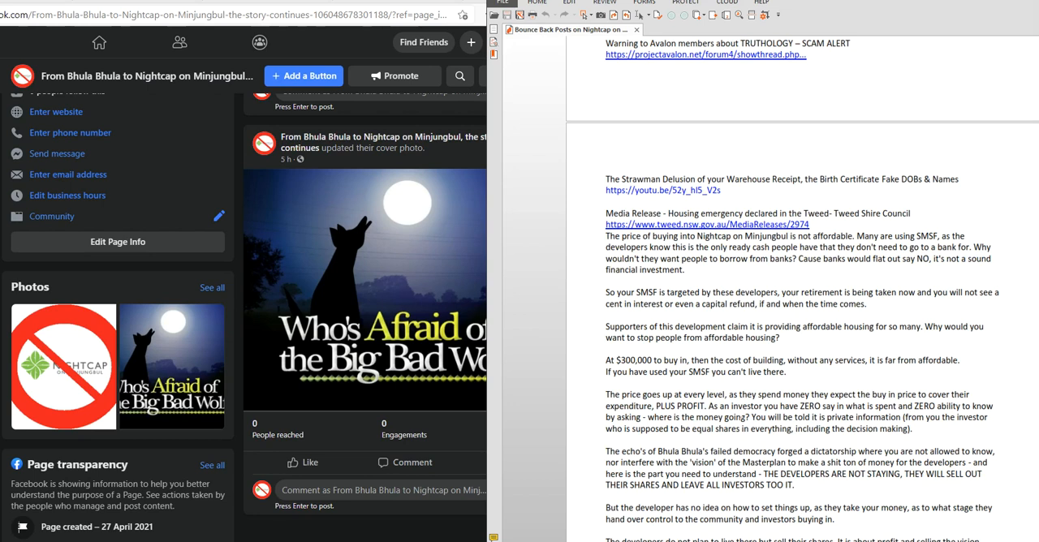
{"action": "mouse_move", "coordinate": [1000, 149]}
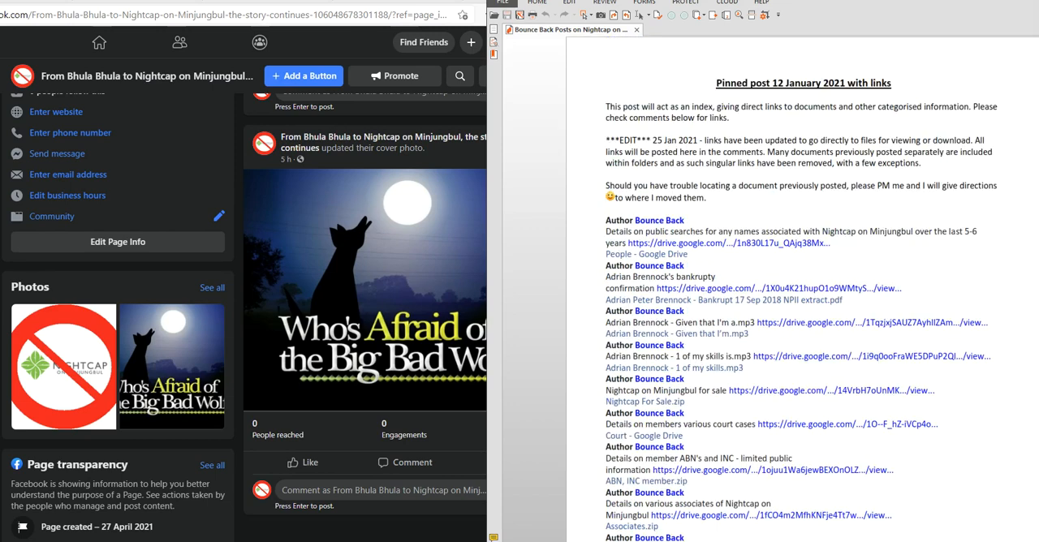
{"action": "scroll", "scroll_direction": "down", "scroll_amount": 3}
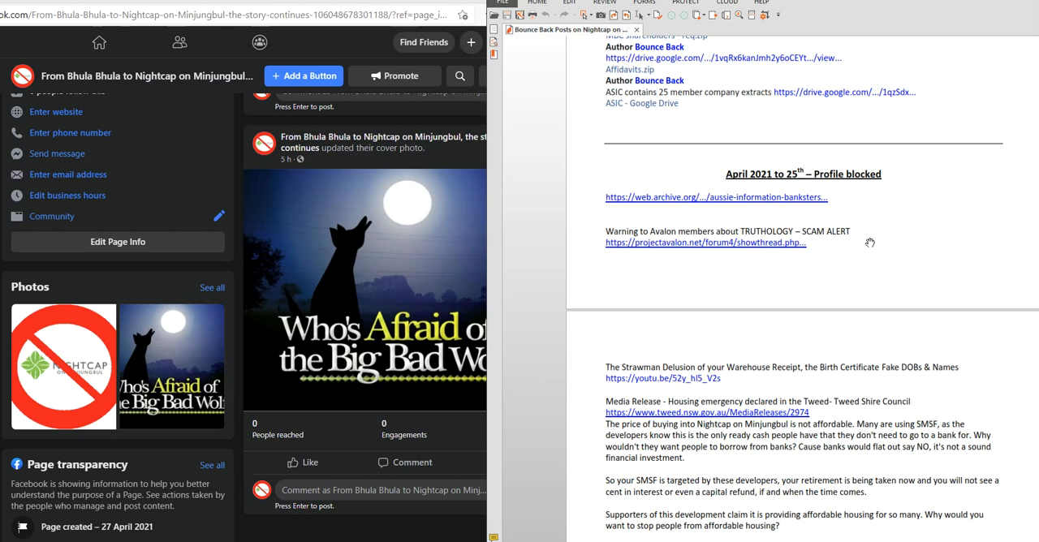
{"action": "mouse_move", "coordinate": [886, 231]}
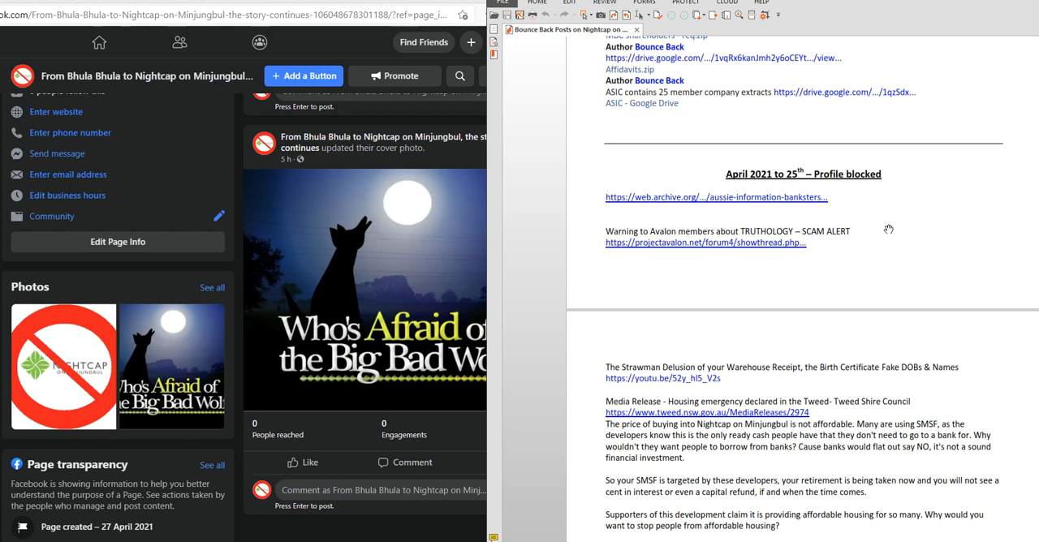
{"action": "mouse_move", "coordinate": [942, 201]}
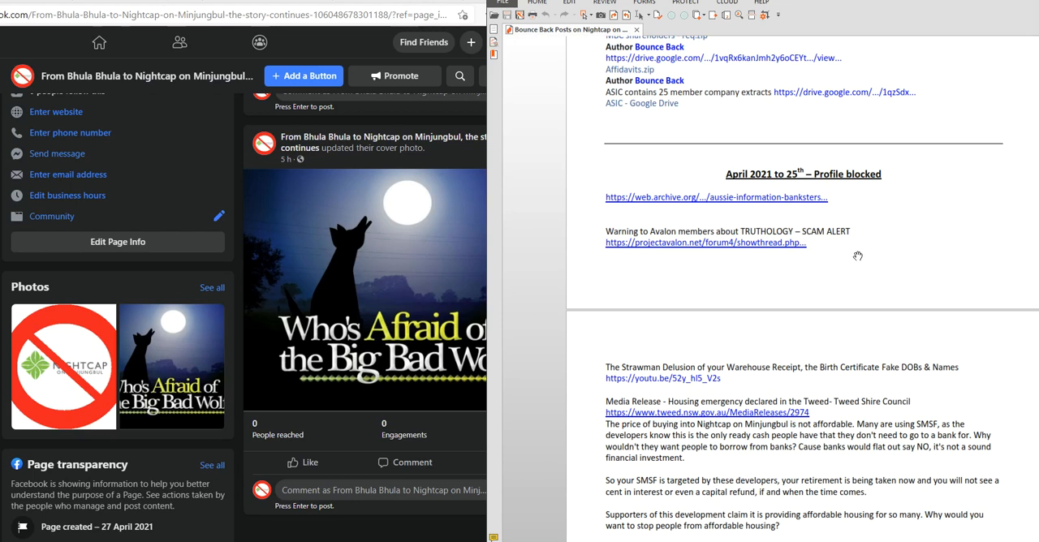
{"action": "mouse_move", "coordinate": [522, 380]}
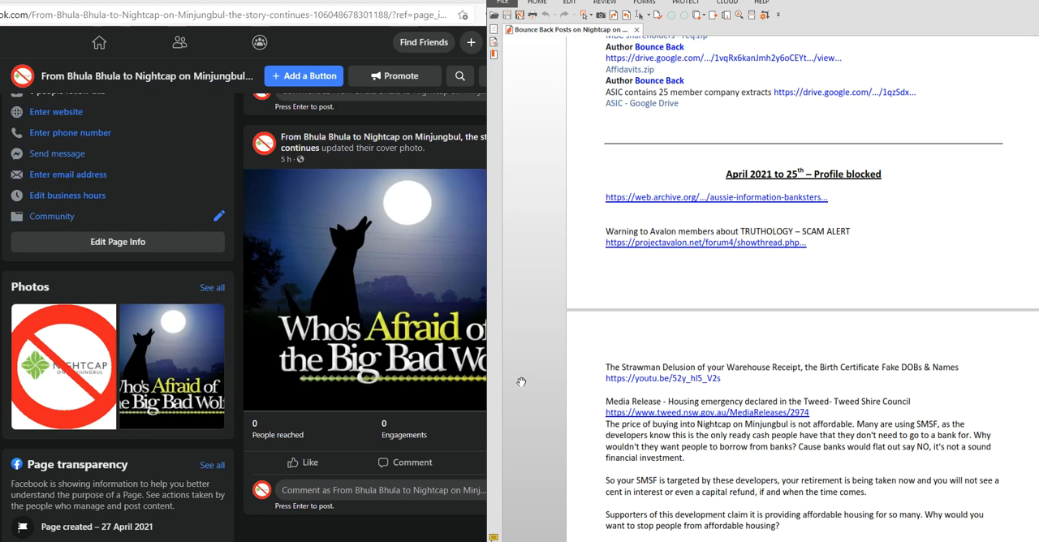